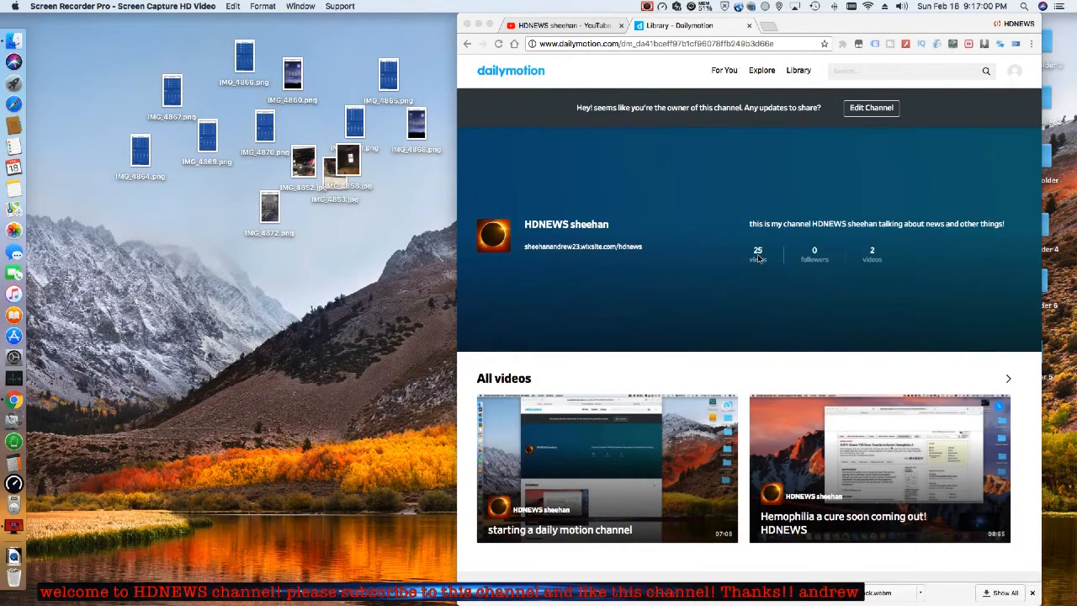
{"action": "mouse_move", "coordinate": [428, 239]}
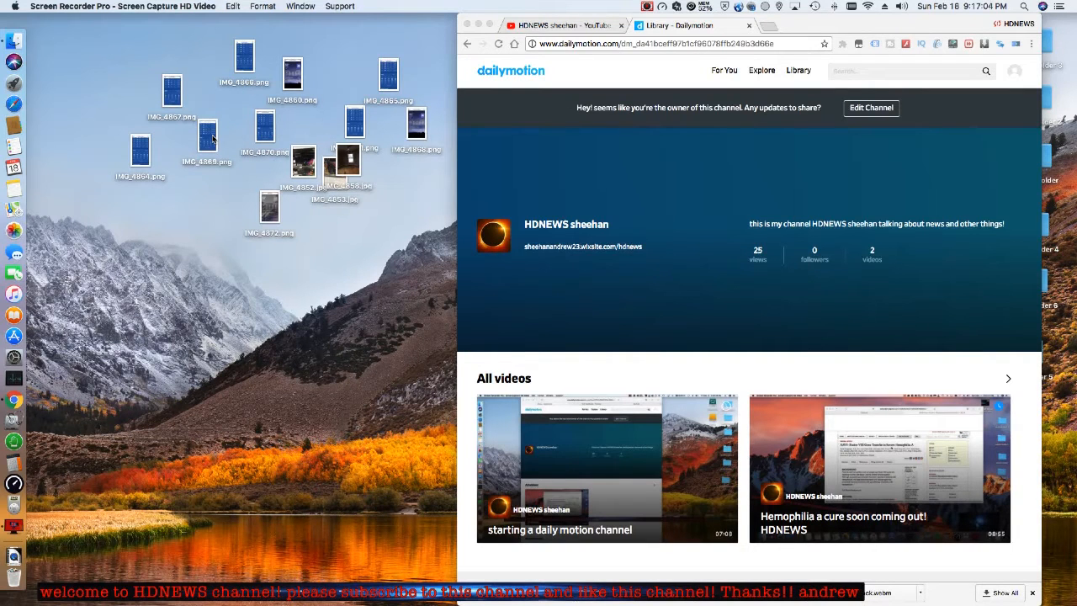
{"action": "mouse_move", "coordinate": [602, 208]}
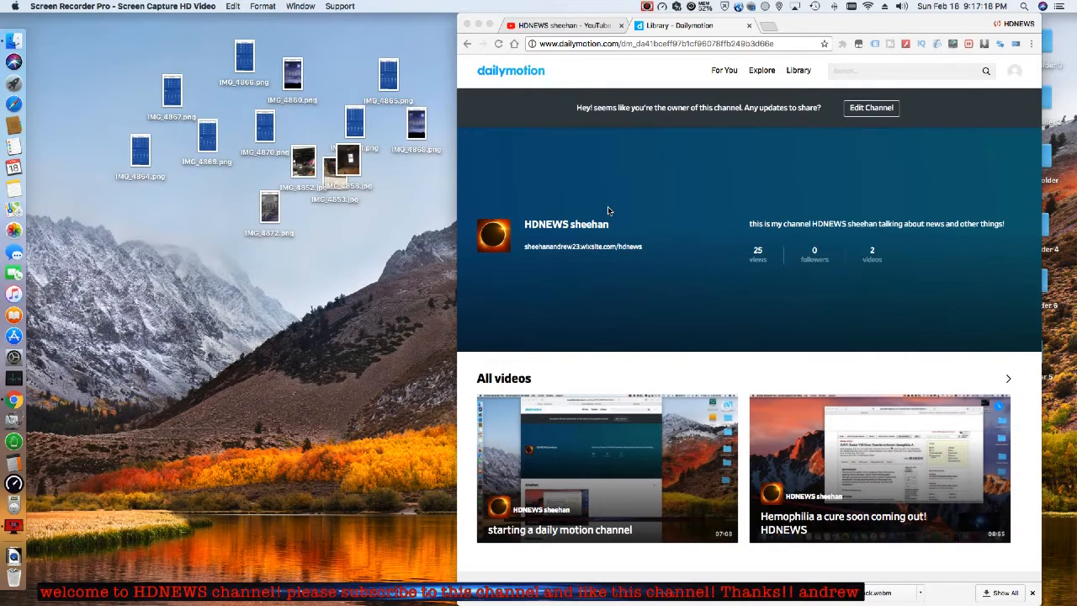
- Switch to the YouTube tab showing the HDNEWS sheehan channel home page
{"action": "left_click", "coordinate": [558, 25]}
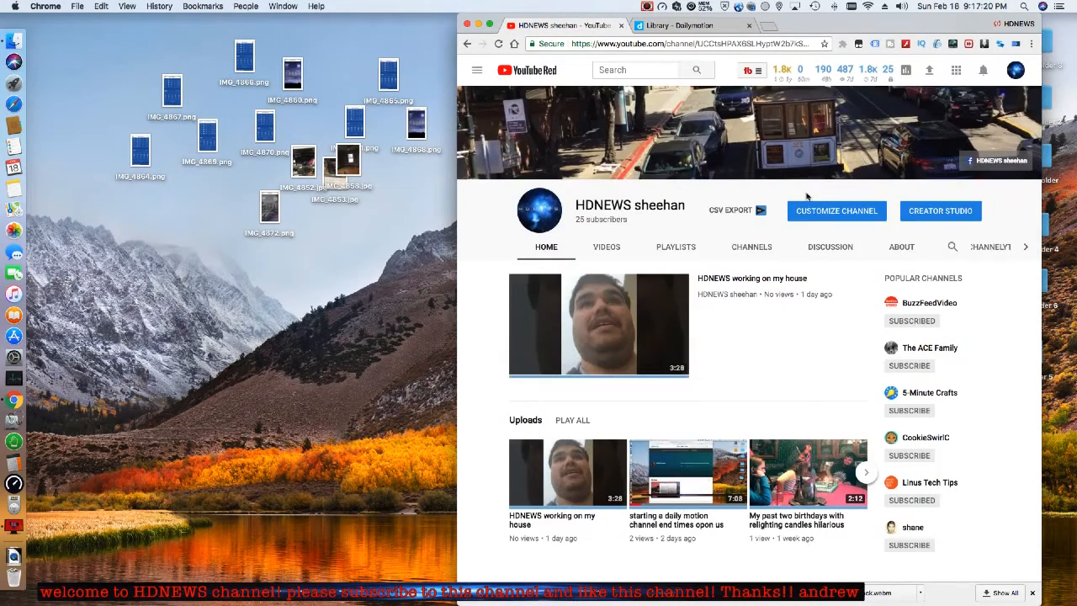
{"action": "left_click", "coordinate": [906, 71]}
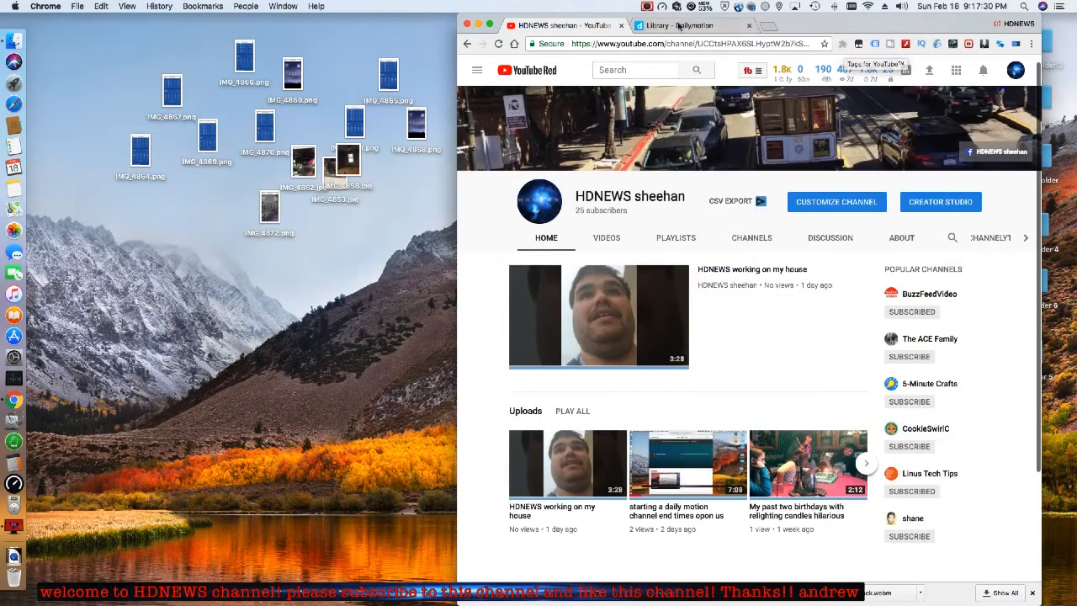
- Return to the Dailymotion tab, hide Chrome, and select a forecast PNG on the desktop
{"action": "left_click", "coordinate": [681, 25]}
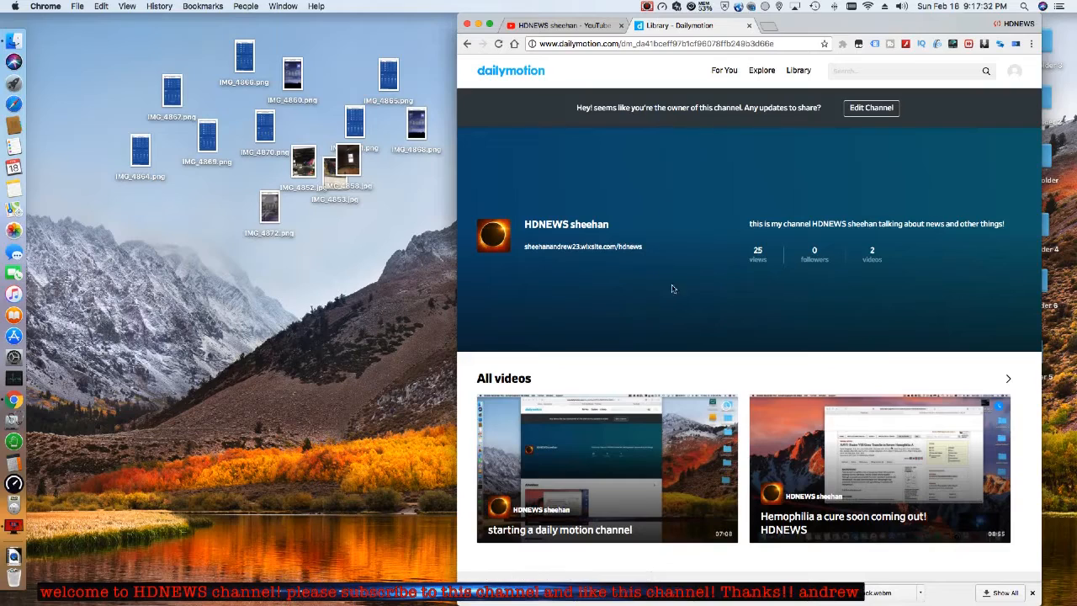
{"action": "mouse_move", "coordinate": [676, 259]}
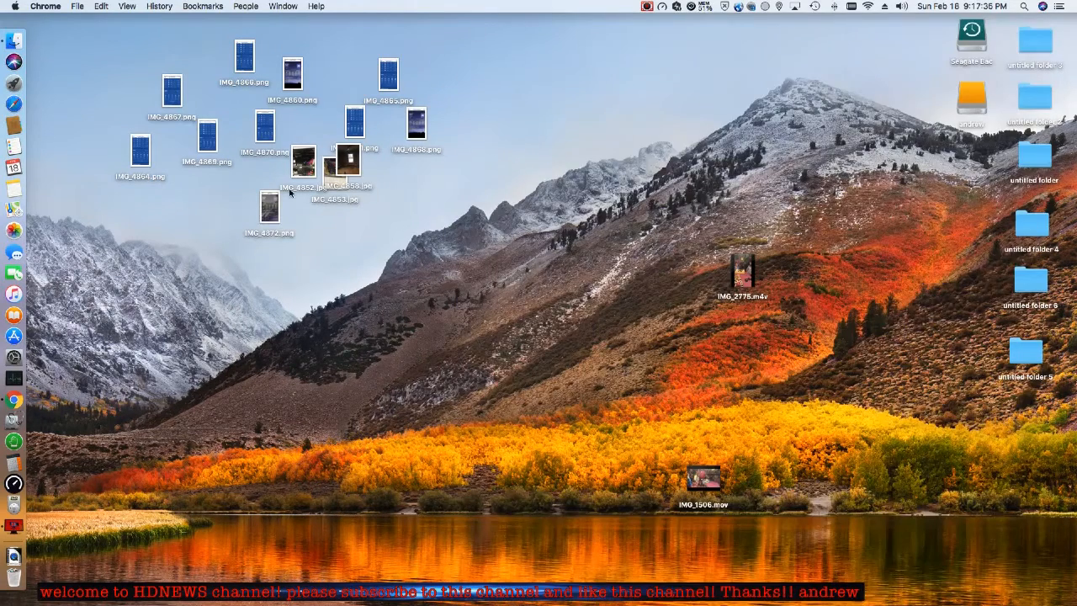
{"action": "mouse_move", "coordinate": [289, 125]}
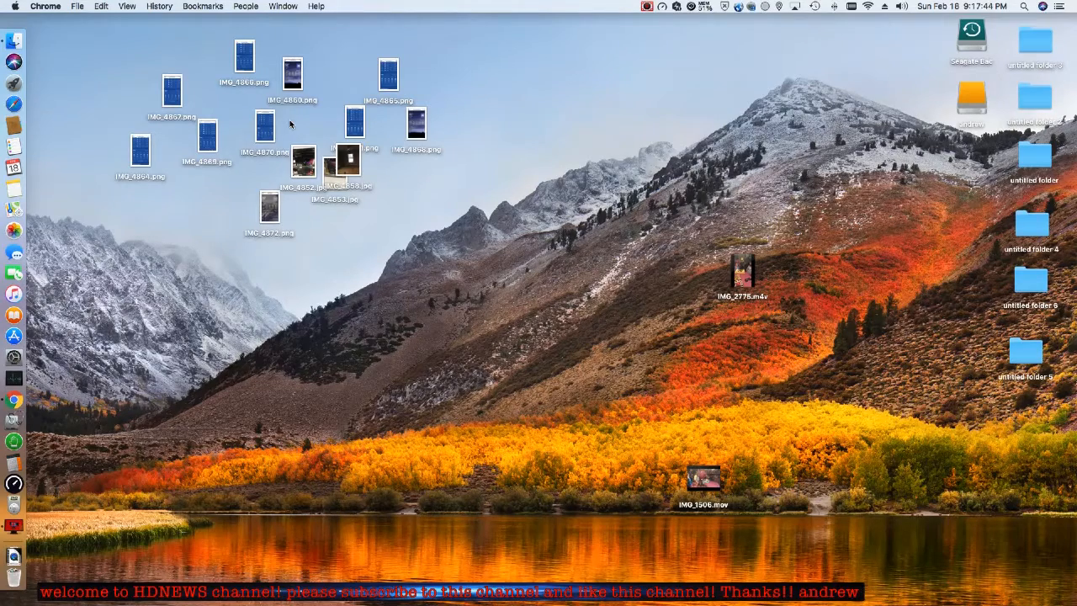
{"action": "mouse_move", "coordinate": [14, 104]}
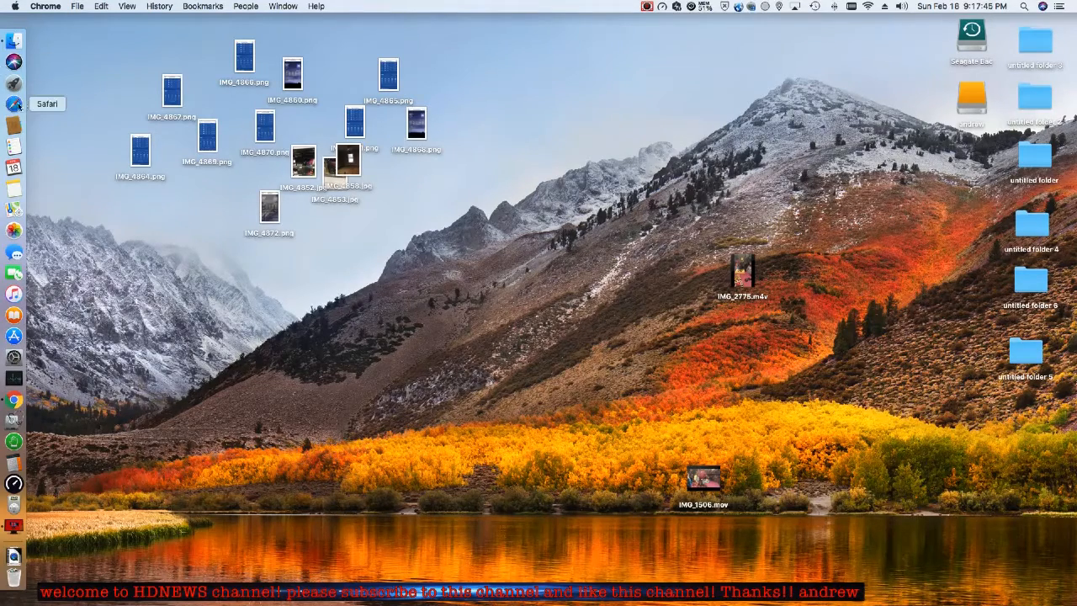
{"action": "left_click", "coordinate": [172, 88]}
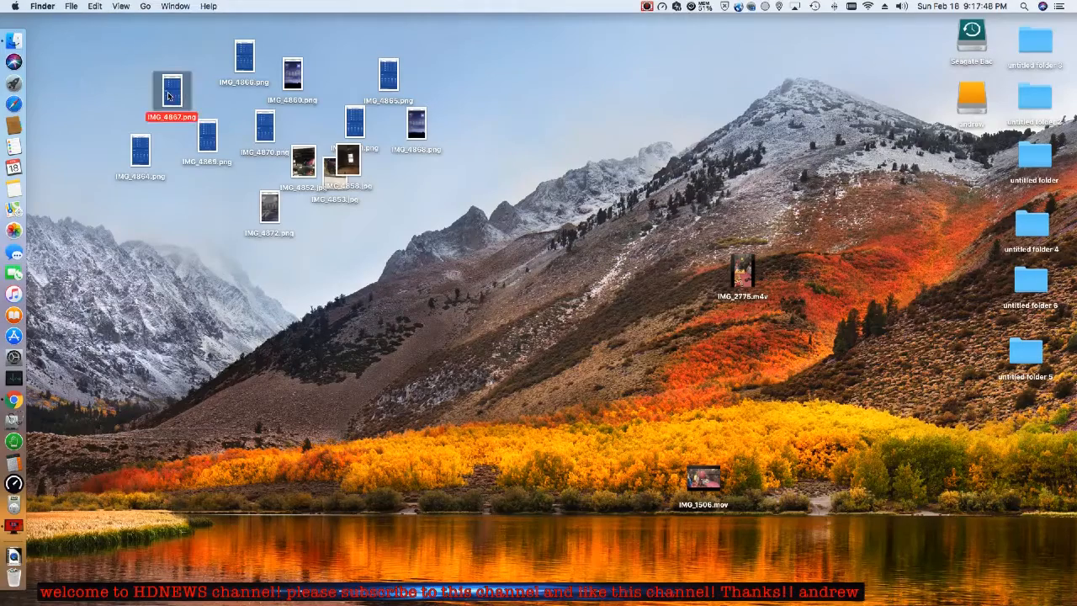
- Open the Du Quoin, Illinois forecast screenshot in Preview and select the Feb 23–27 forecast
{"action": "double_click", "coordinate": [172, 91]}
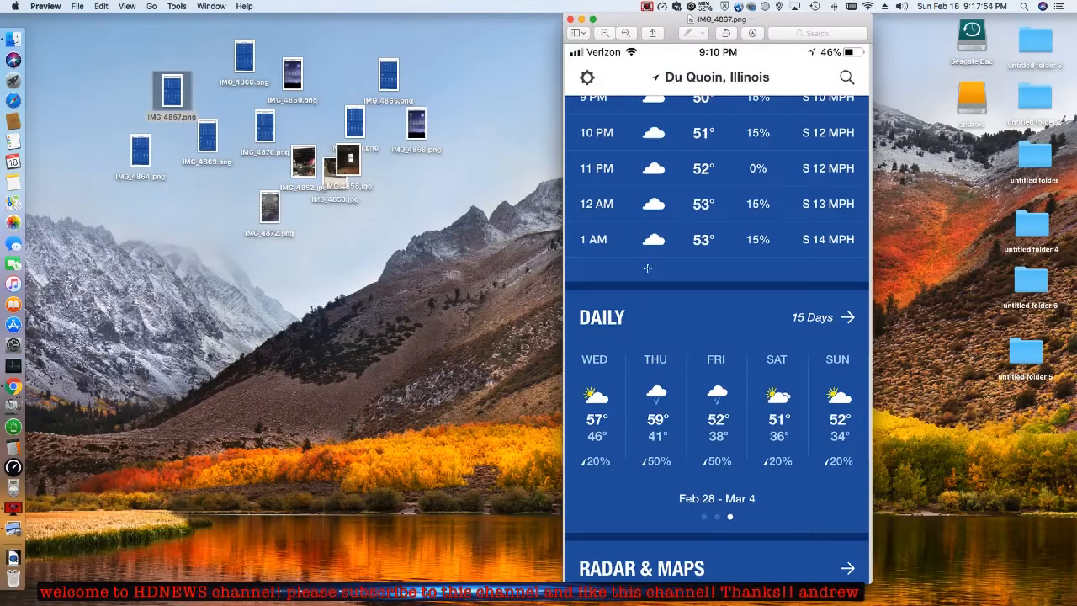
{"action": "mouse_move", "coordinate": [717, 501]}
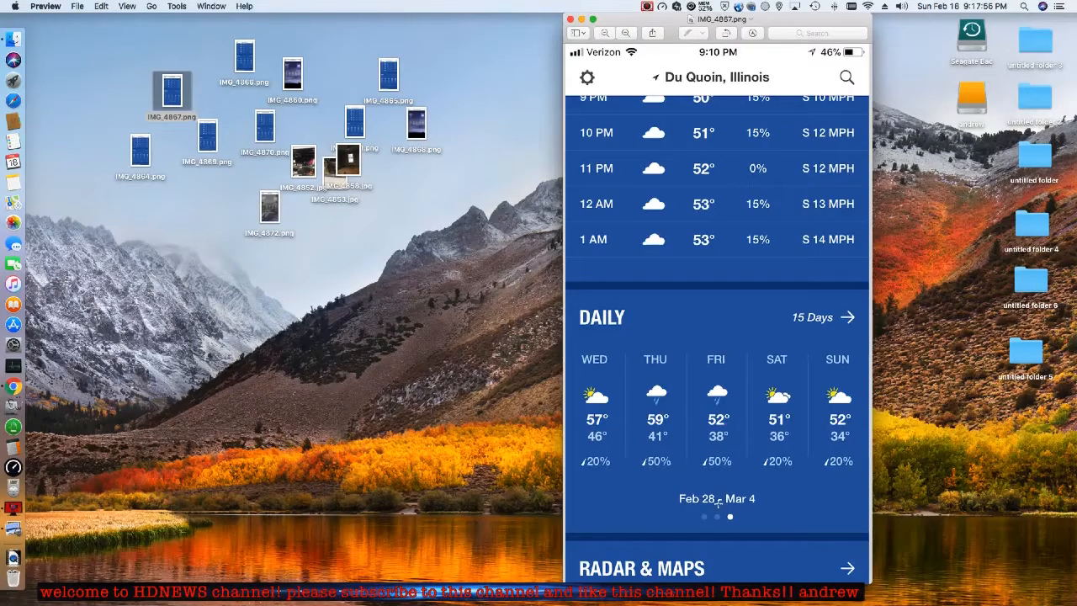
{"action": "left_click", "coordinate": [209, 132]}
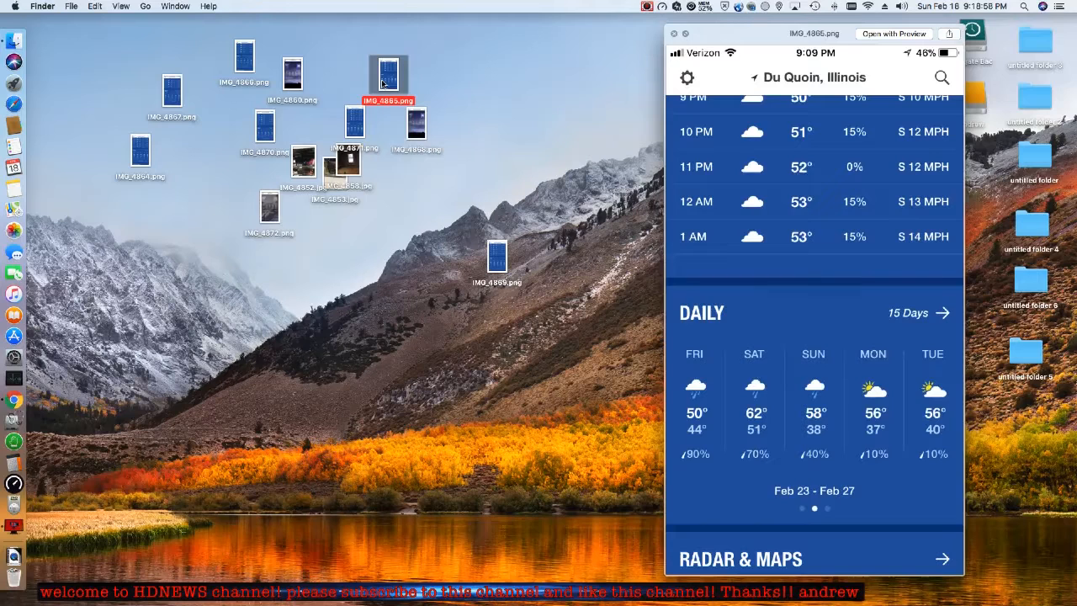
{"action": "mouse_move", "coordinate": [472, 228]}
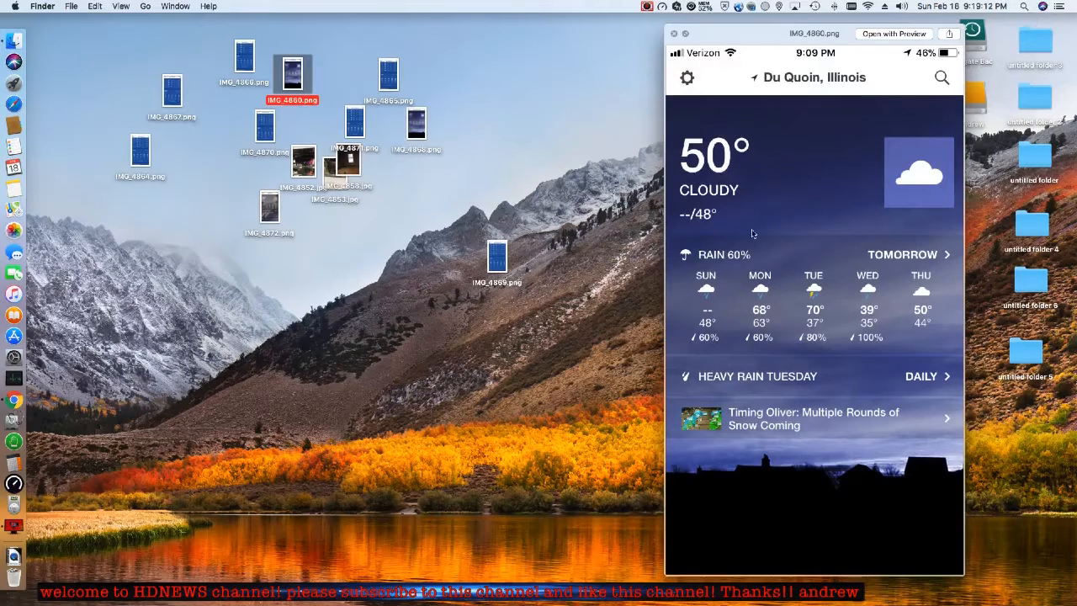
{"action": "mouse_move", "coordinate": [761, 311]}
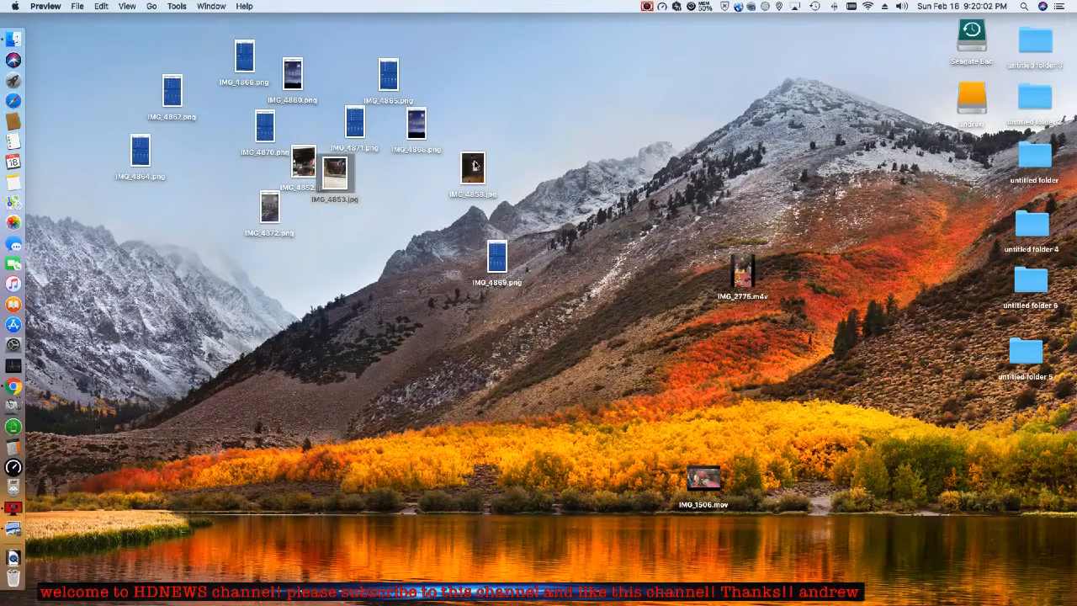
{"action": "double_click", "coordinate": [473, 166]}
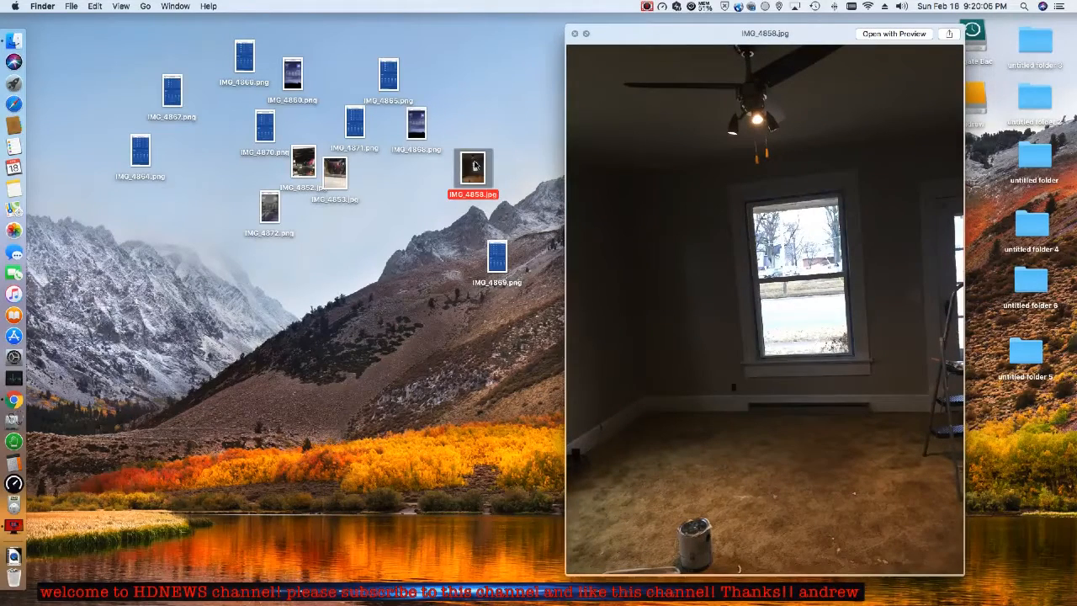
{"action": "mouse_move", "coordinate": [707, 402]}
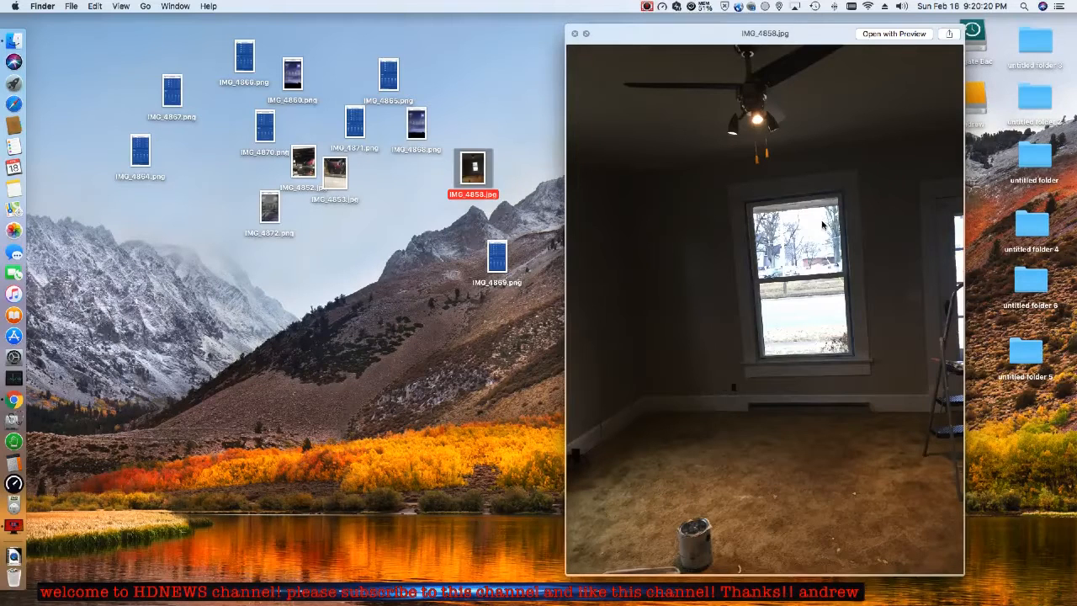
{"action": "mouse_move", "coordinate": [922, 301]}
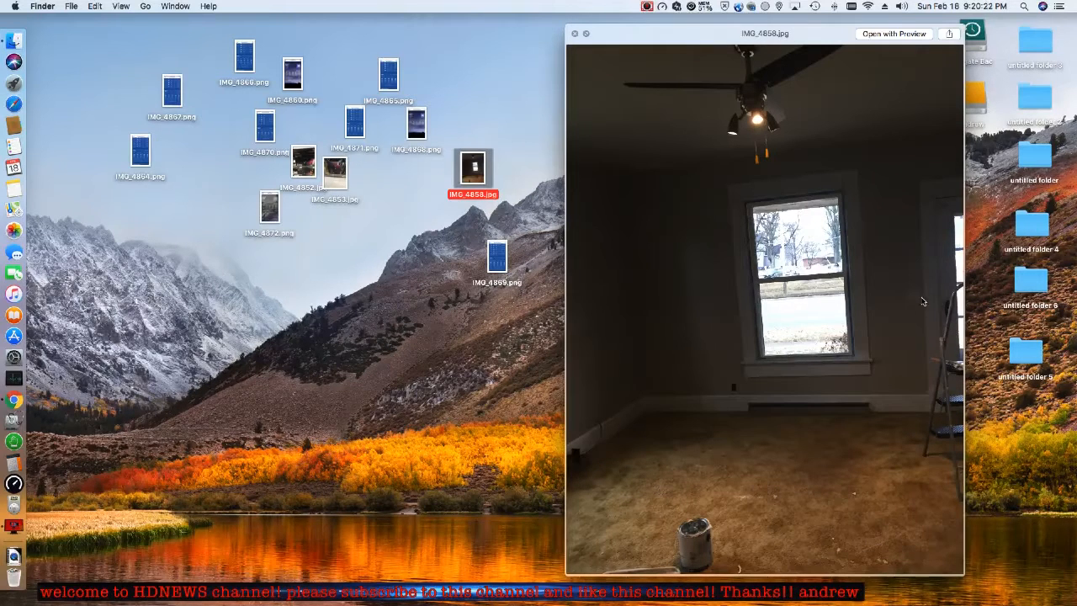
{"action": "mouse_move", "coordinate": [781, 177]}
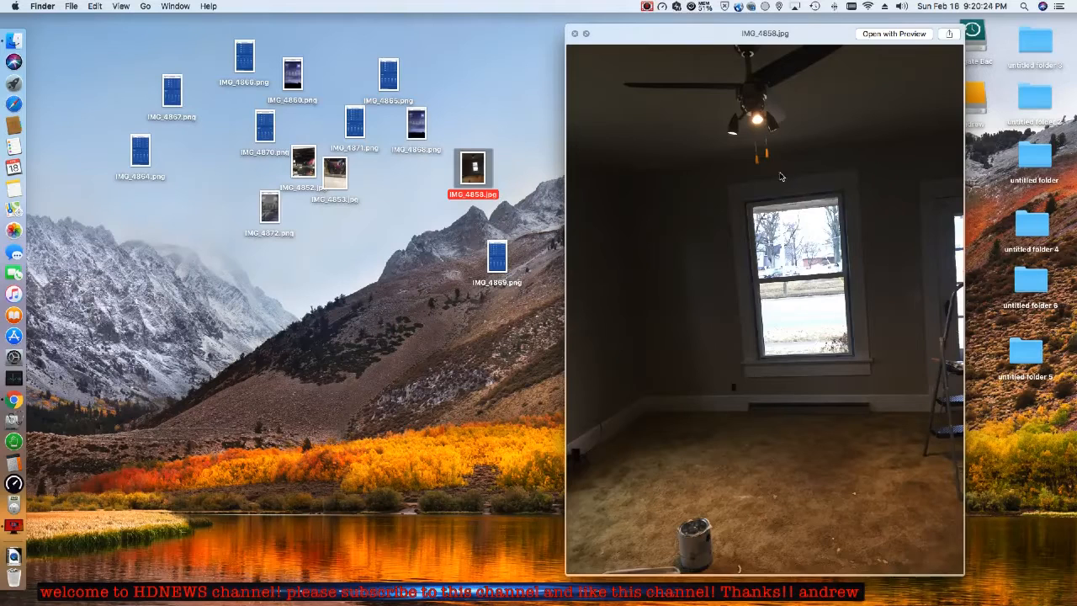
{"action": "mouse_move", "coordinate": [754, 115]}
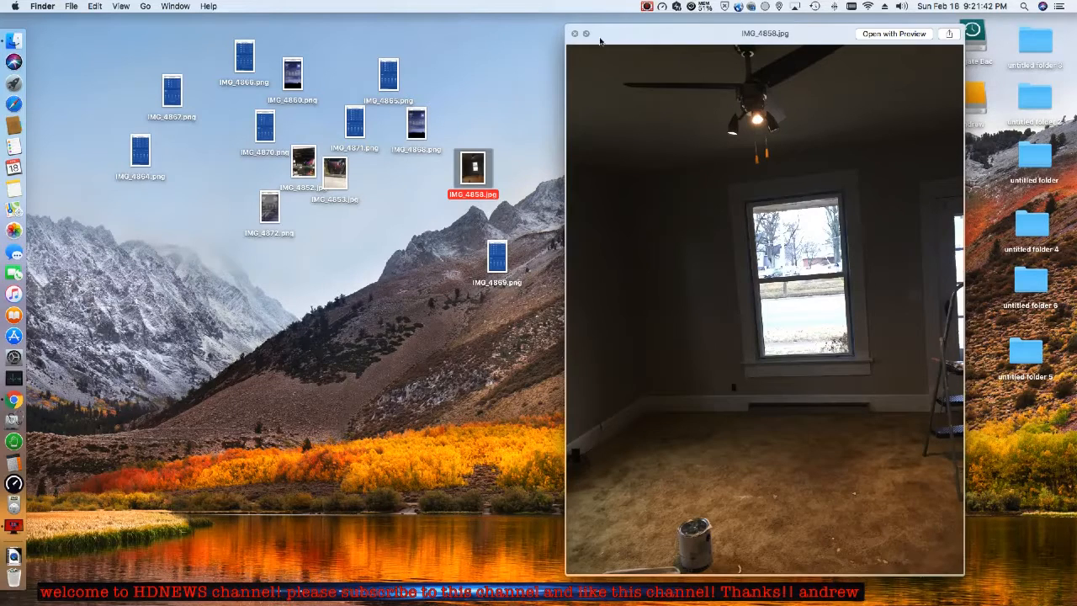
- Close the empty-room photo Quick Look and return to the Finder desktop
{"action": "left_click", "coordinate": [576, 34]}
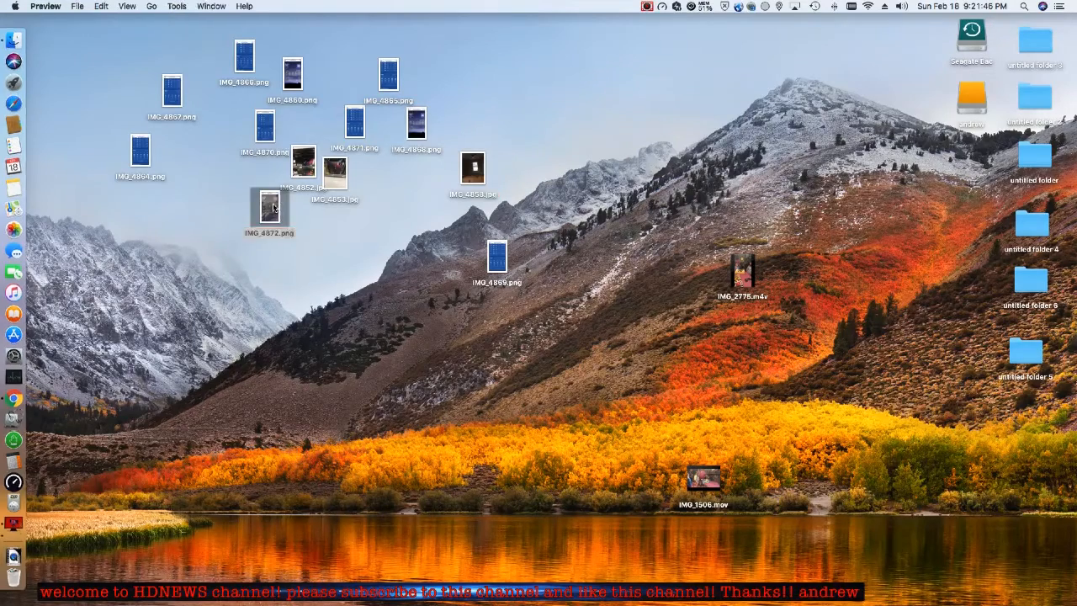
{"action": "double_click", "coordinate": [269, 209]}
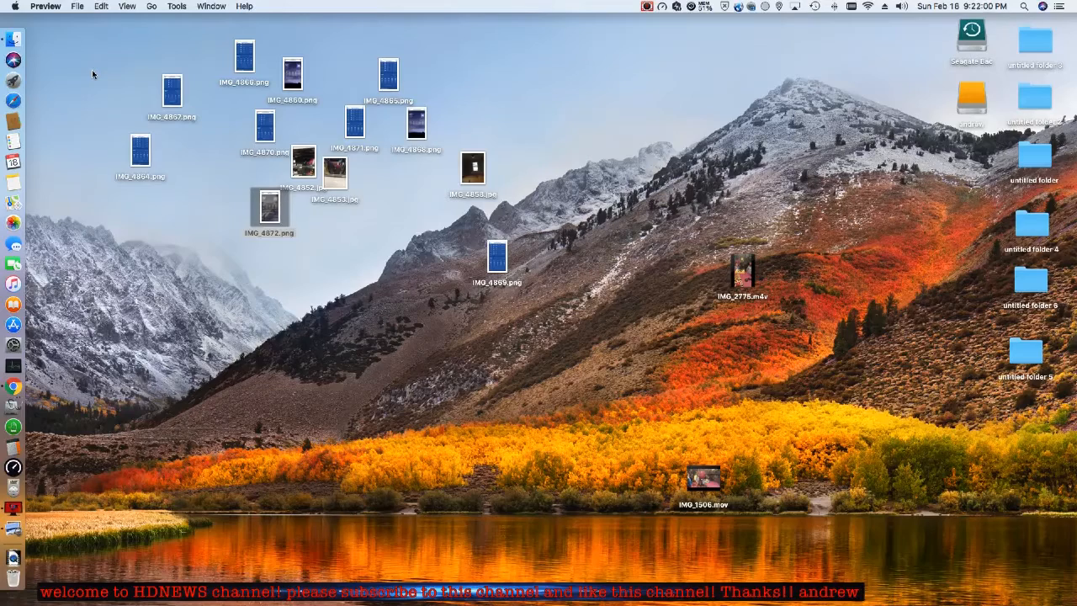
{"action": "mouse_move", "coordinate": [13, 161]}
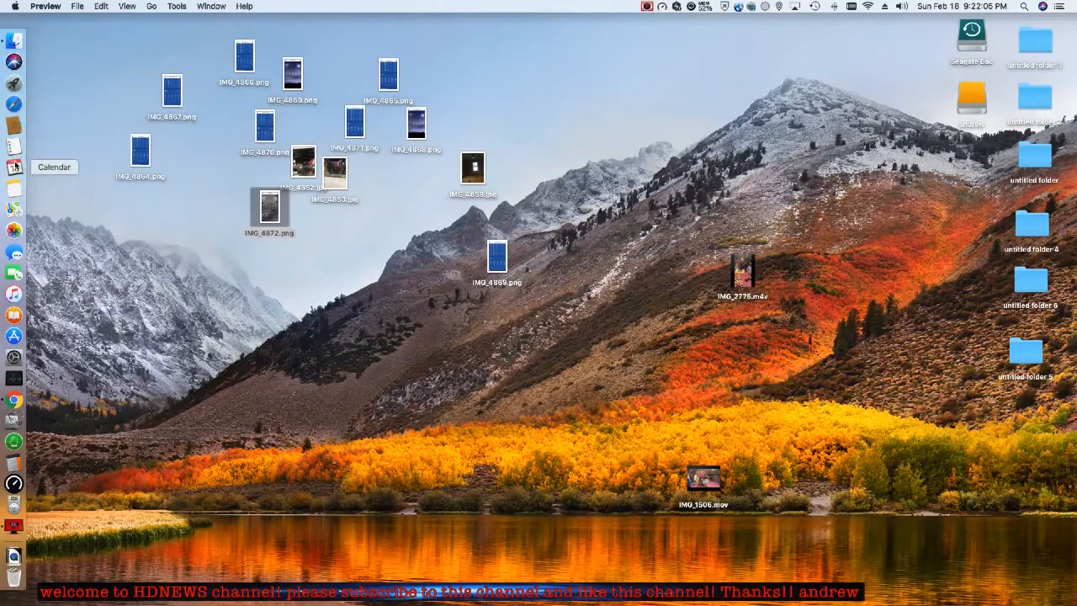
- Launch Calendar from the Dock and switch to the 2018 year view
{"action": "left_click", "coordinate": [14, 167]}
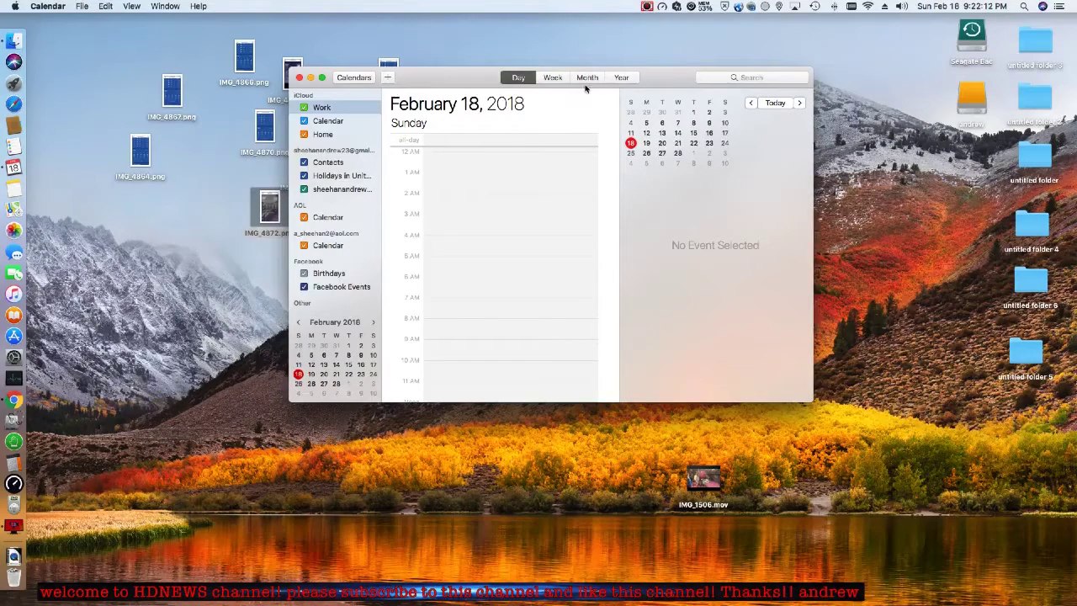
{"action": "left_click", "coordinate": [621, 77]}
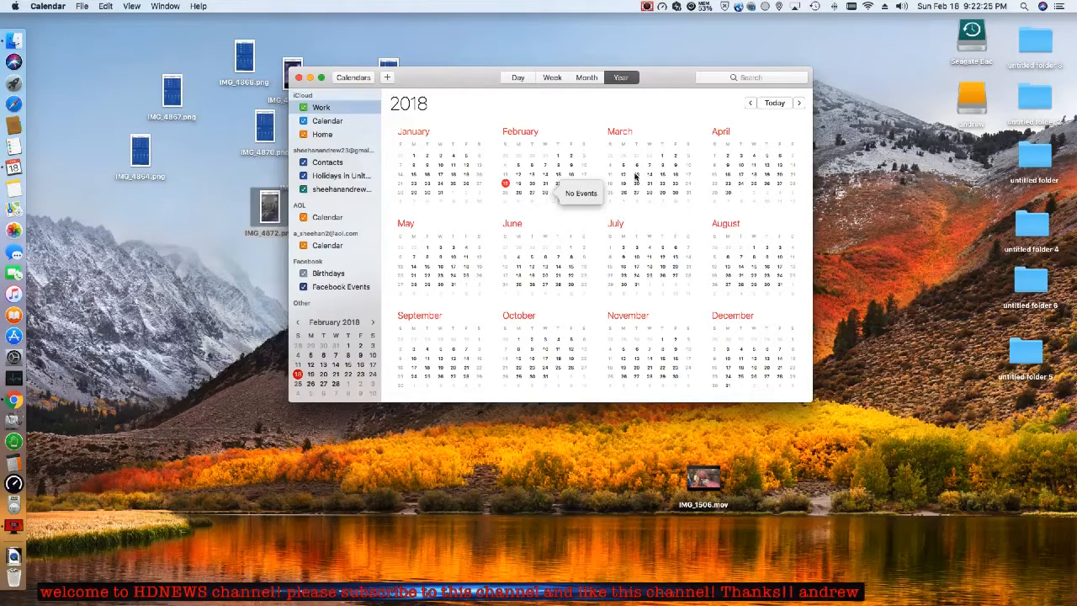
{"action": "mouse_move", "coordinate": [546, 195]}
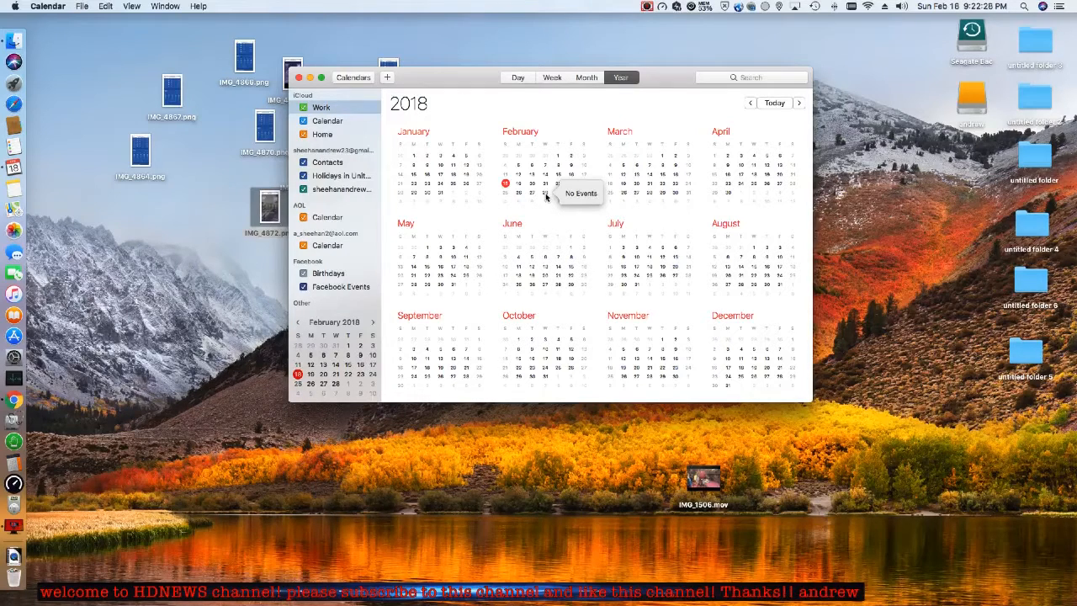
{"action": "mouse_move", "coordinate": [663, 158]}
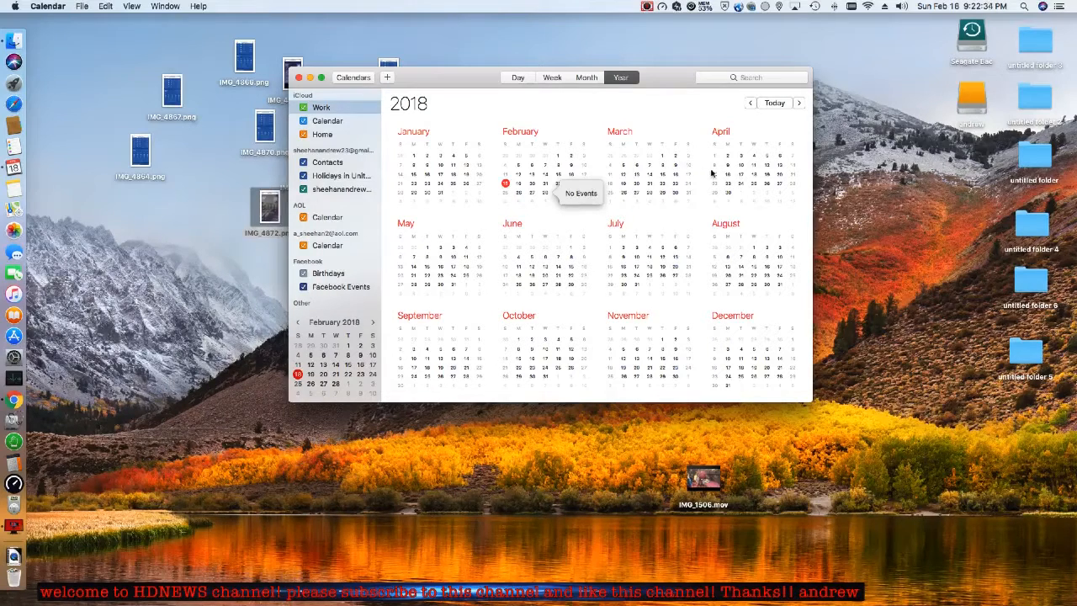
{"action": "mouse_move", "coordinate": [505, 249]}
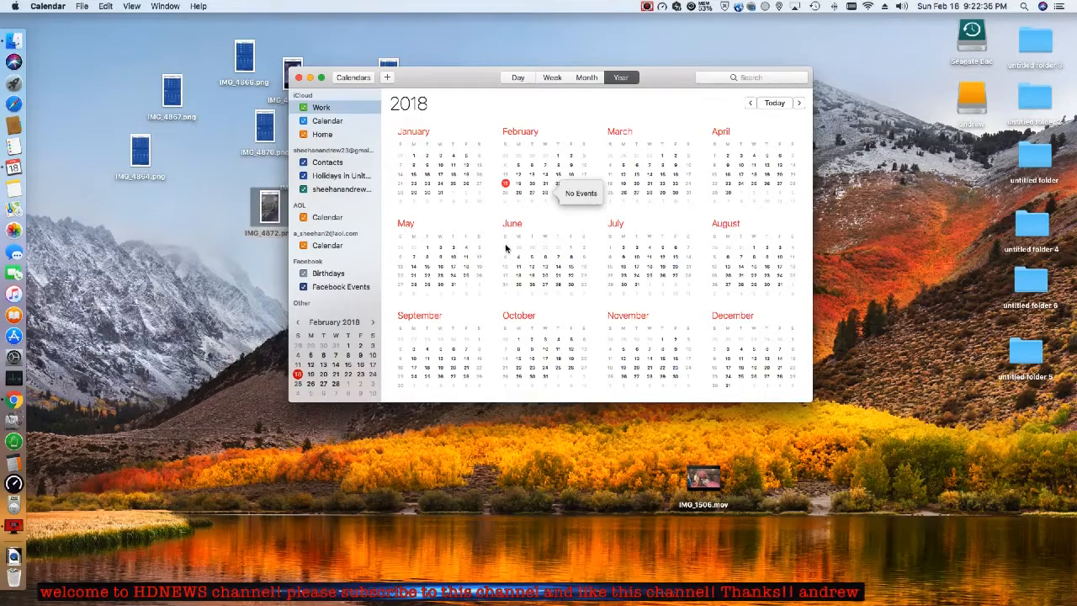
{"action": "mouse_move", "coordinate": [589, 205]}
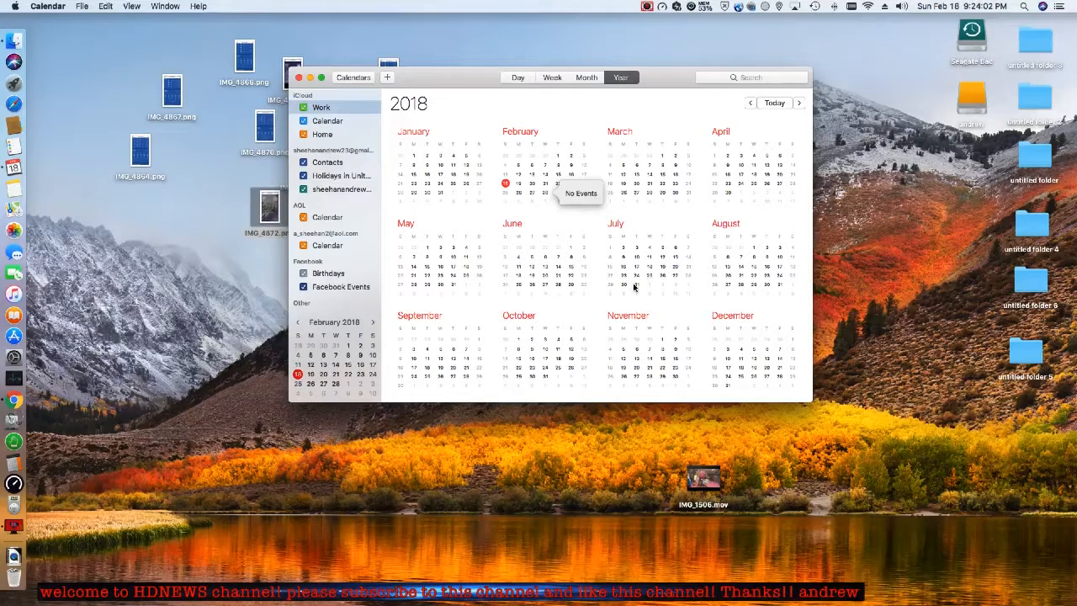
{"action": "mouse_move", "coordinate": [545, 196]}
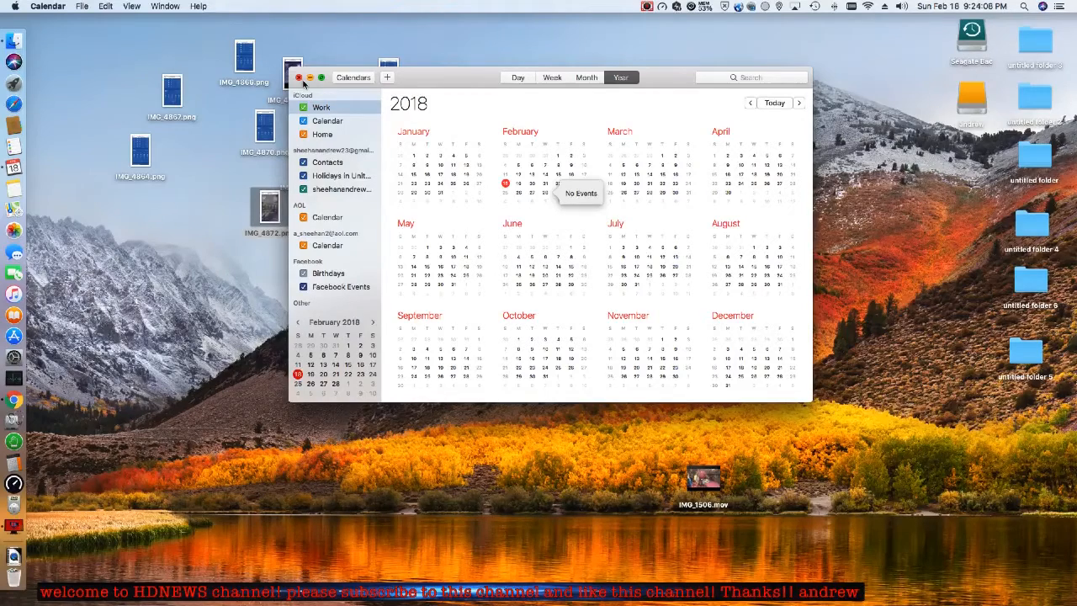
- Close the Calendar window to reveal the desktop photo files
{"action": "left_click", "coordinate": [300, 78]}
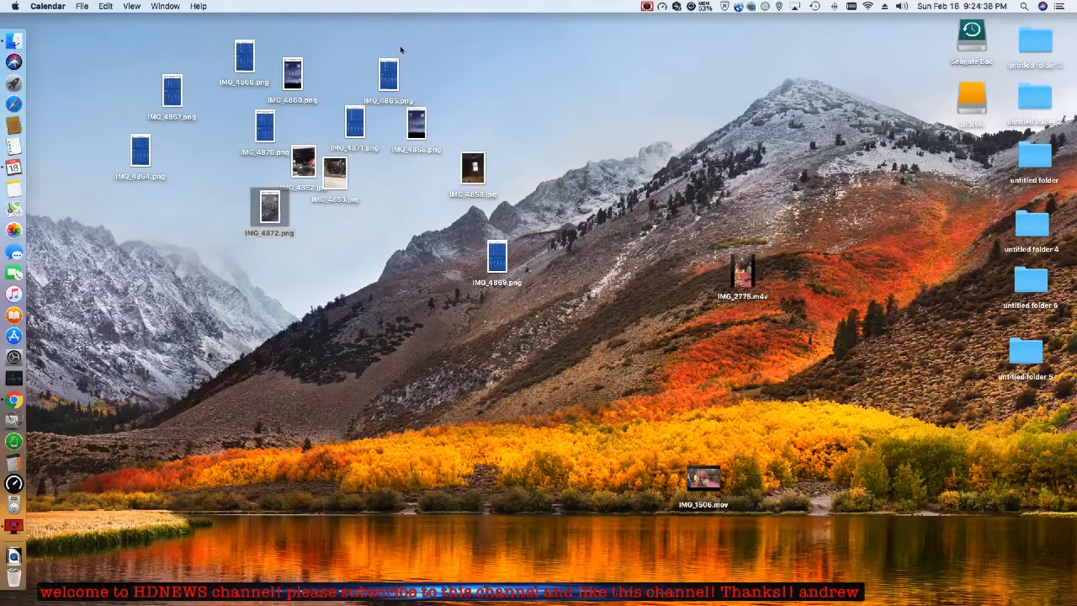
- View the empty room photo, then open the Oak Grove, Missouri Feb 18–22 forecast screenshot
{"action": "double_click", "coordinate": [472, 166]}
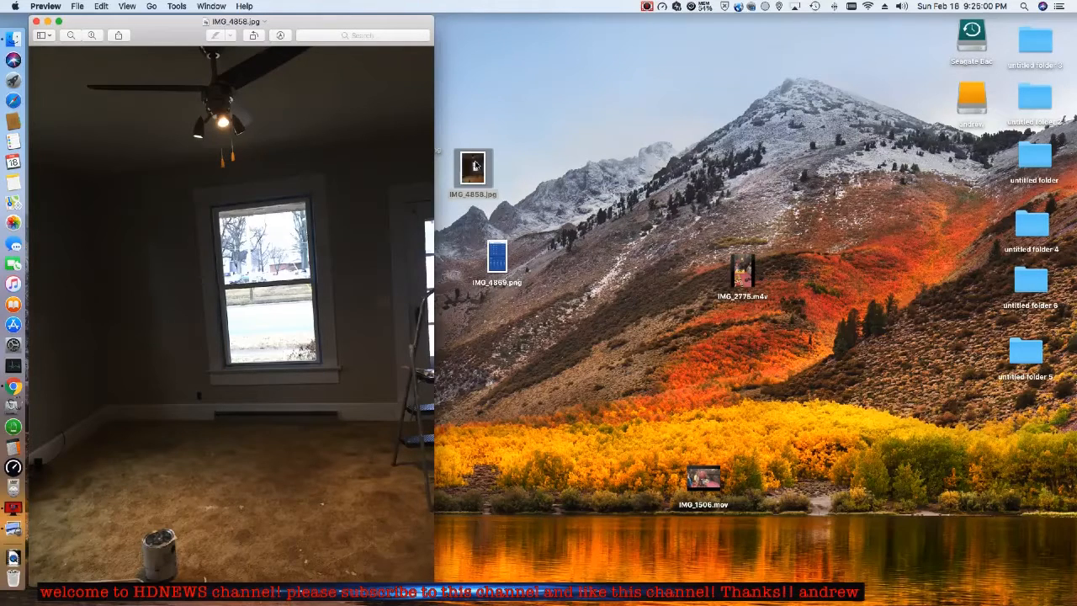
{"action": "left_click", "coordinate": [497, 255]}
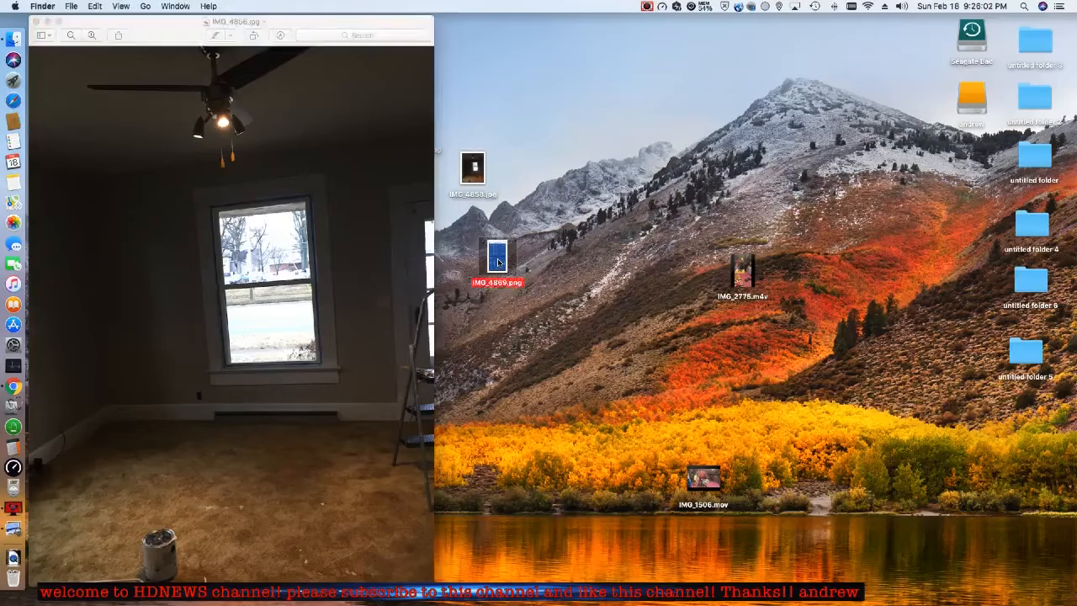
{"action": "double_click", "coordinate": [496, 256]}
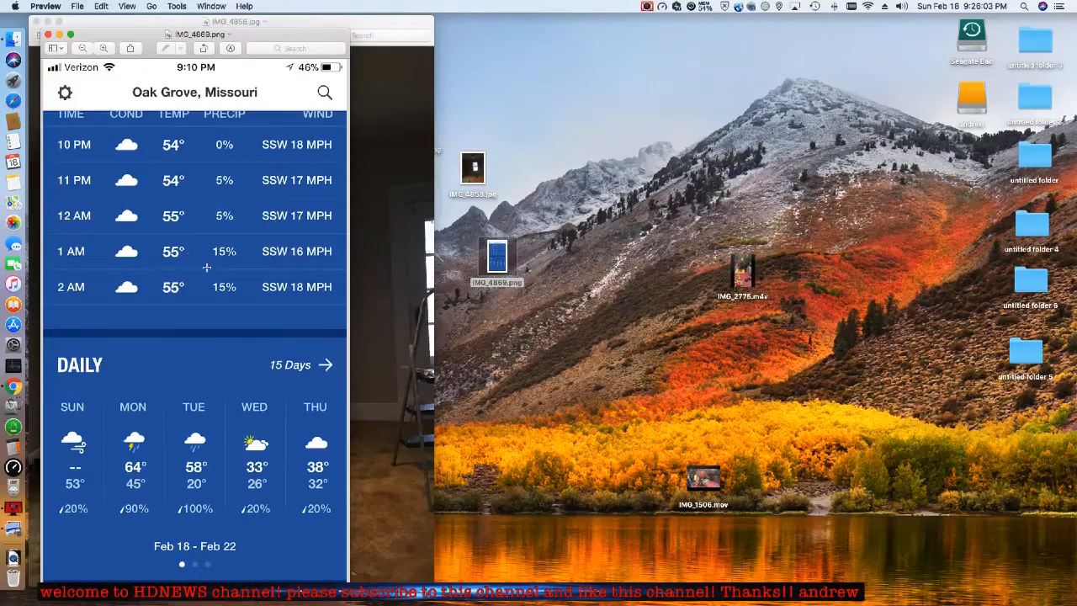
{"action": "mouse_move", "coordinate": [94, 104]}
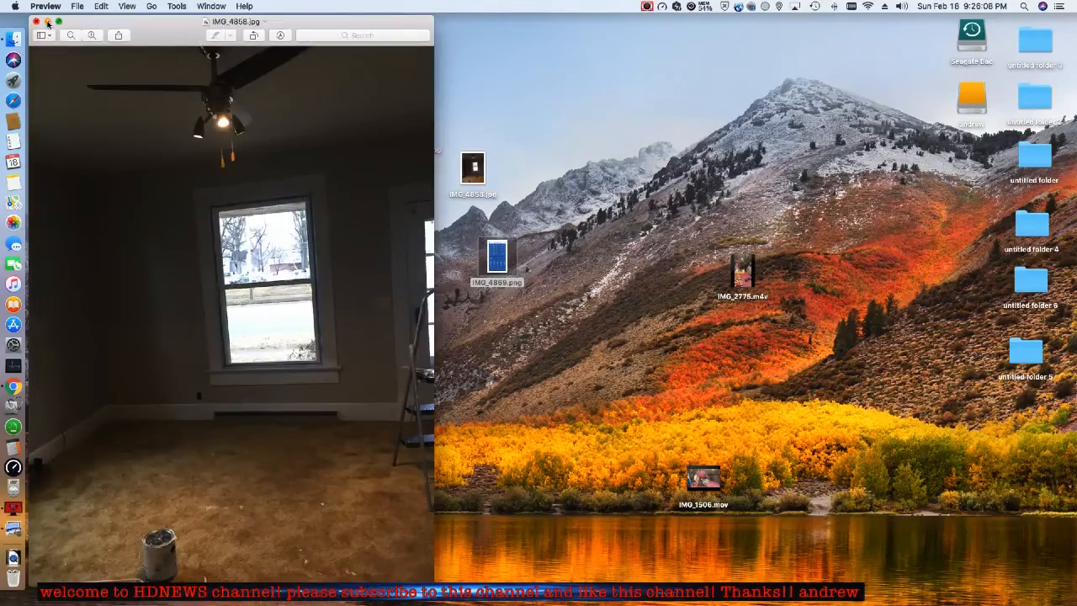
- Close the room photo, glance at IMG_6870's Oak Grove forecast, then Quick Look IMG_6867's Du Quoin Feb 28–Mar 4 forecast
{"action": "left_click", "coordinate": [37, 20]}
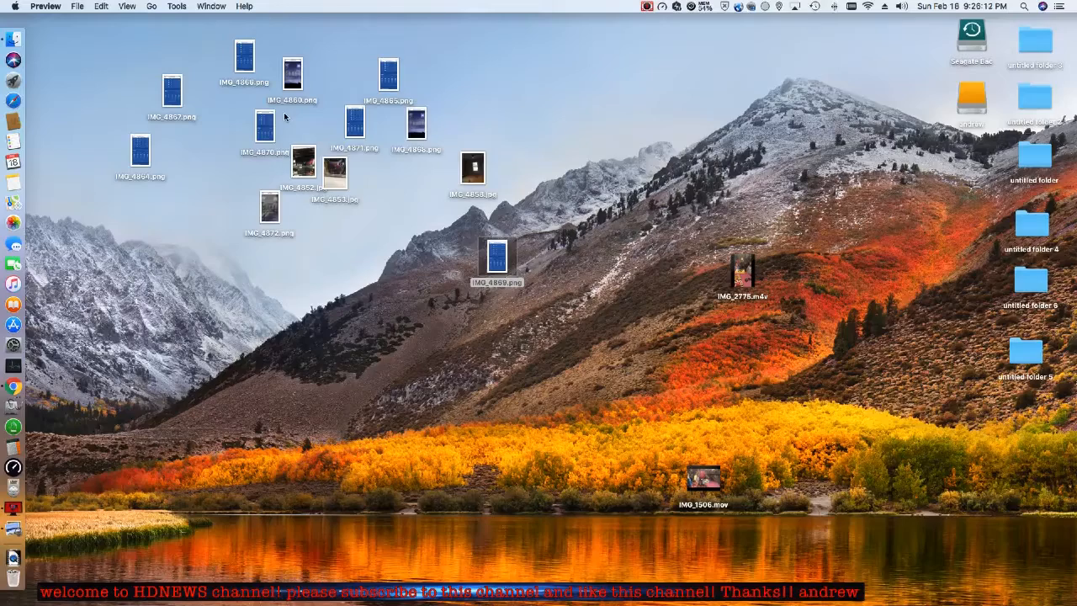
{"action": "mouse_move", "coordinate": [266, 125]}
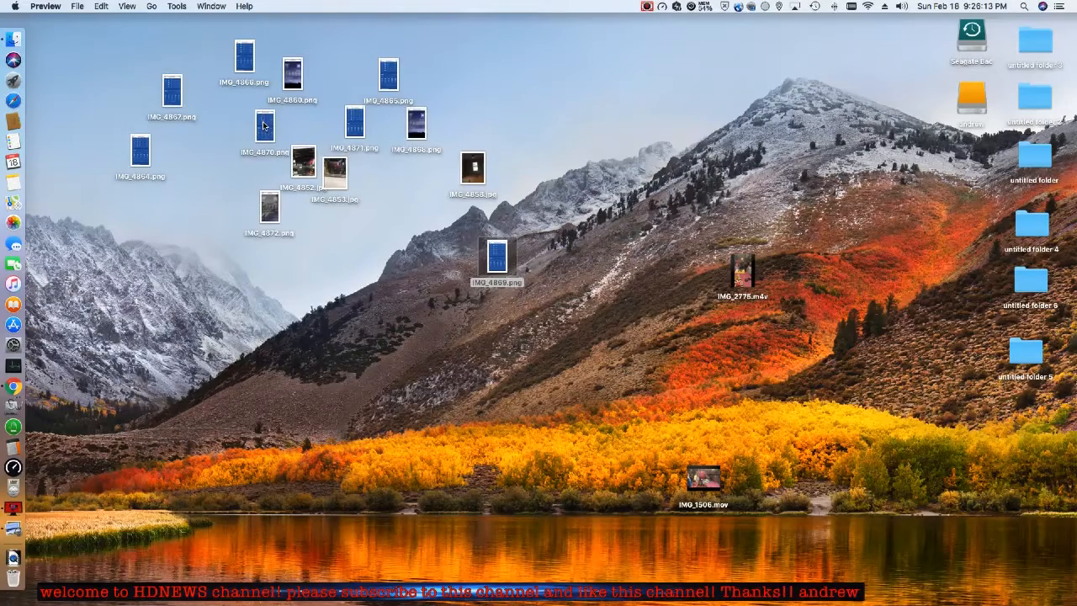
{"action": "double_click", "coordinate": [264, 126]}
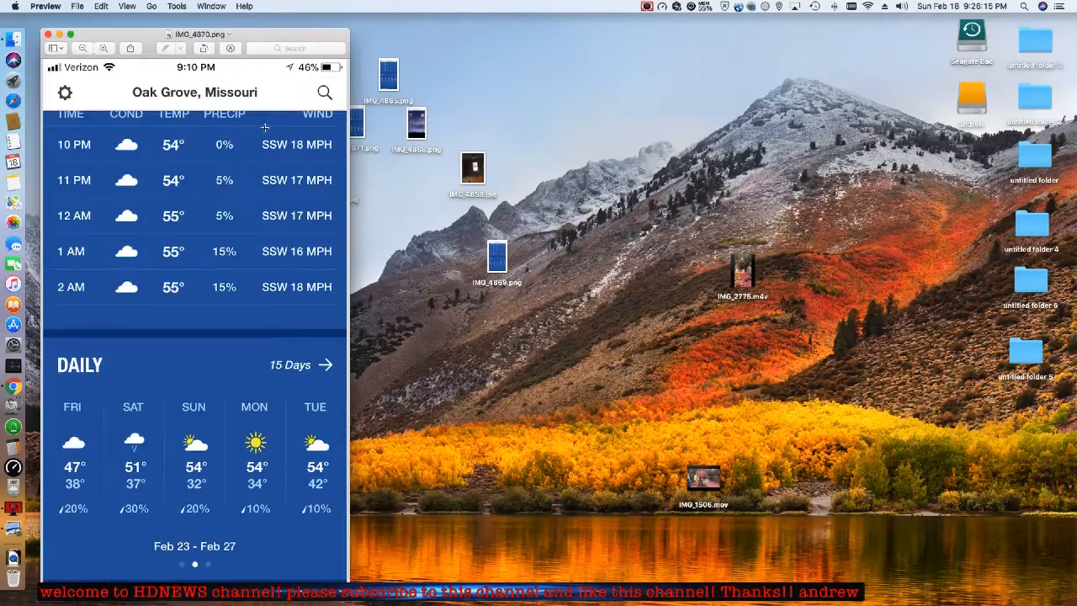
{"action": "left_click", "coordinate": [47, 34]}
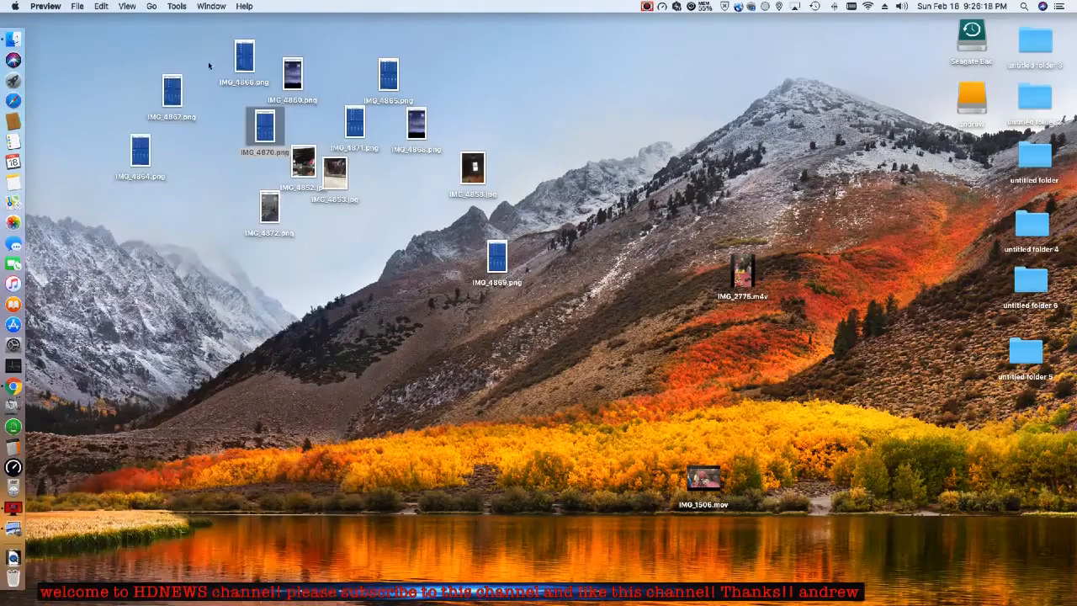
{"action": "double_click", "coordinate": [172, 91]}
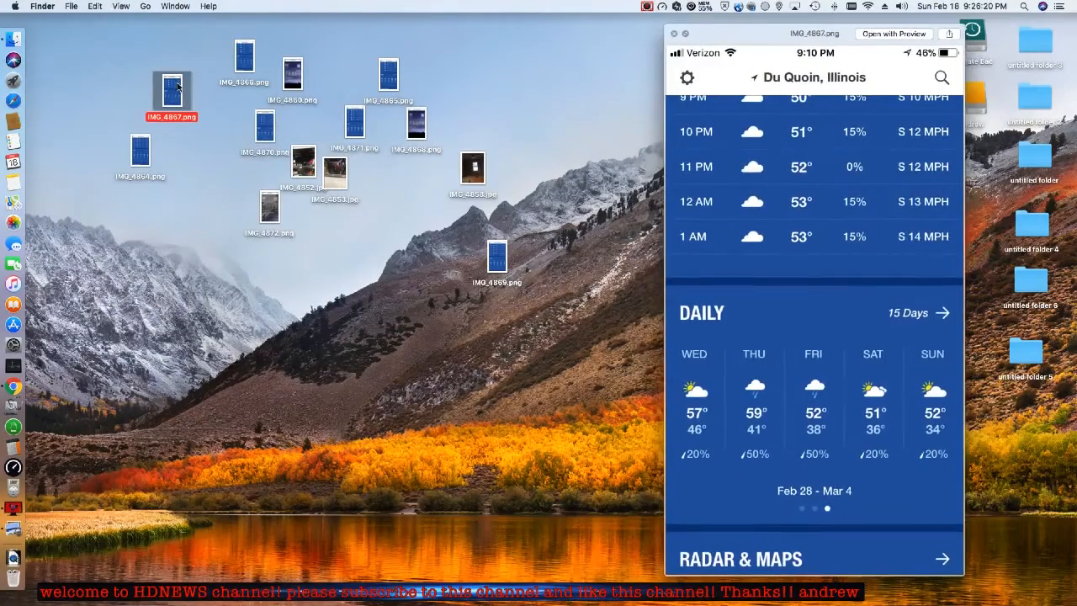
{"action": "mouse_move", "coordinate": [902, 461]}
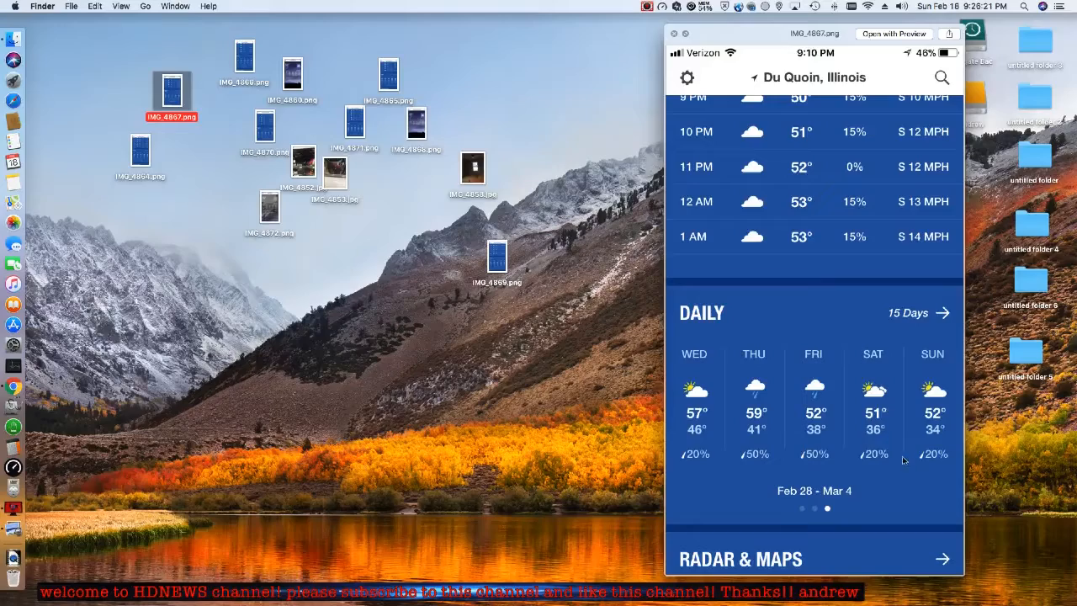
{"action": "mouse_move", "coordinate": [673, 42]}
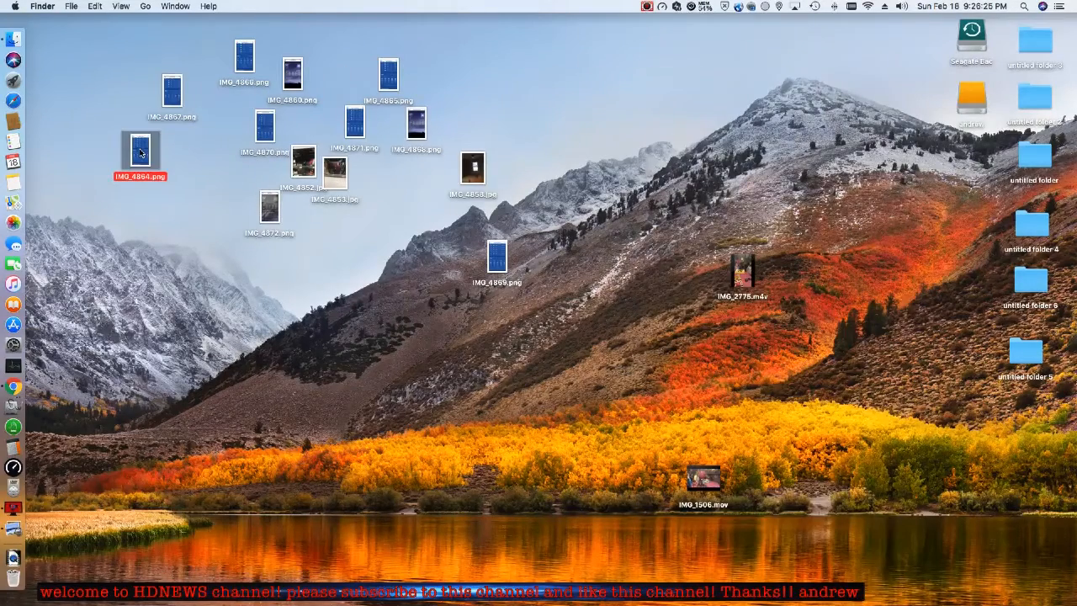
- View the Oak Grove forecast PNG, close it, and Quick Look IMG_6860's Du Quoin current conditions
{"action": "double_click", "coordinate": [142, 148]}
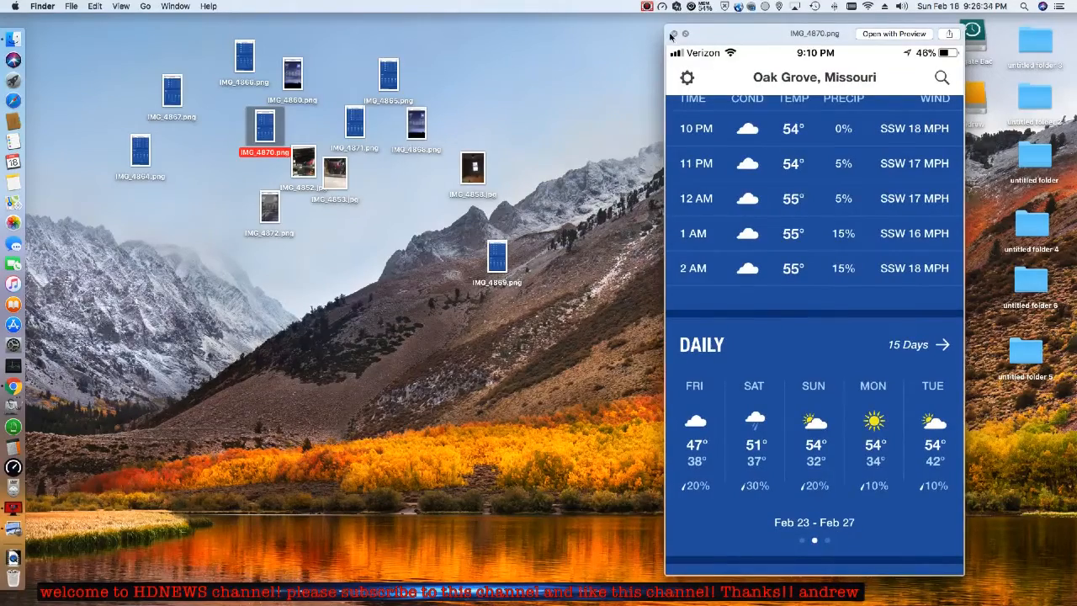
{"action": "left_click", "coordinate": [672, 37]}
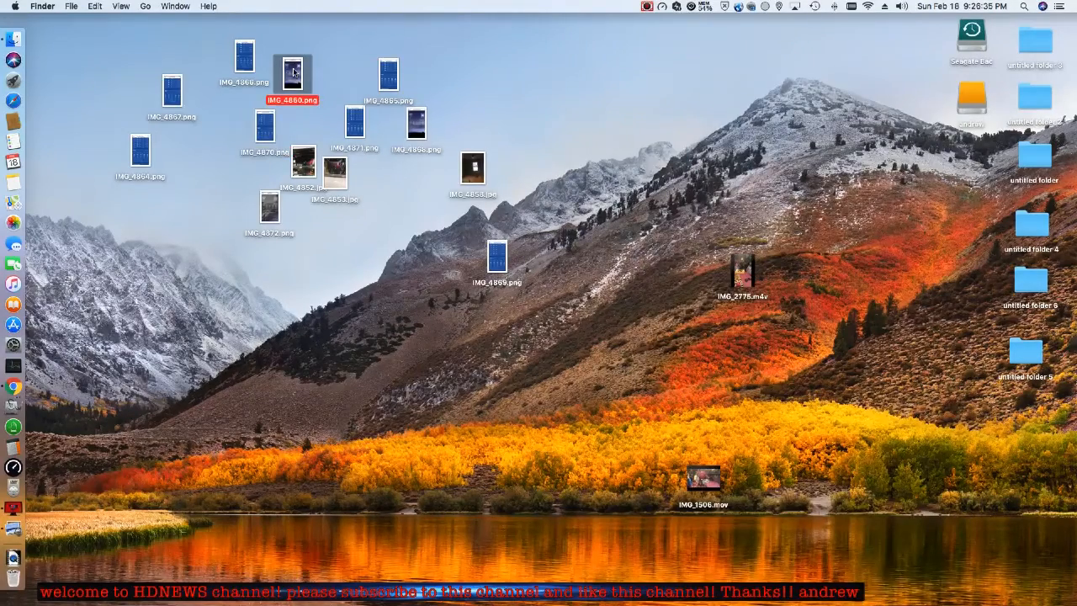
{"action": "double_click", "coordinate": [292, 74]}
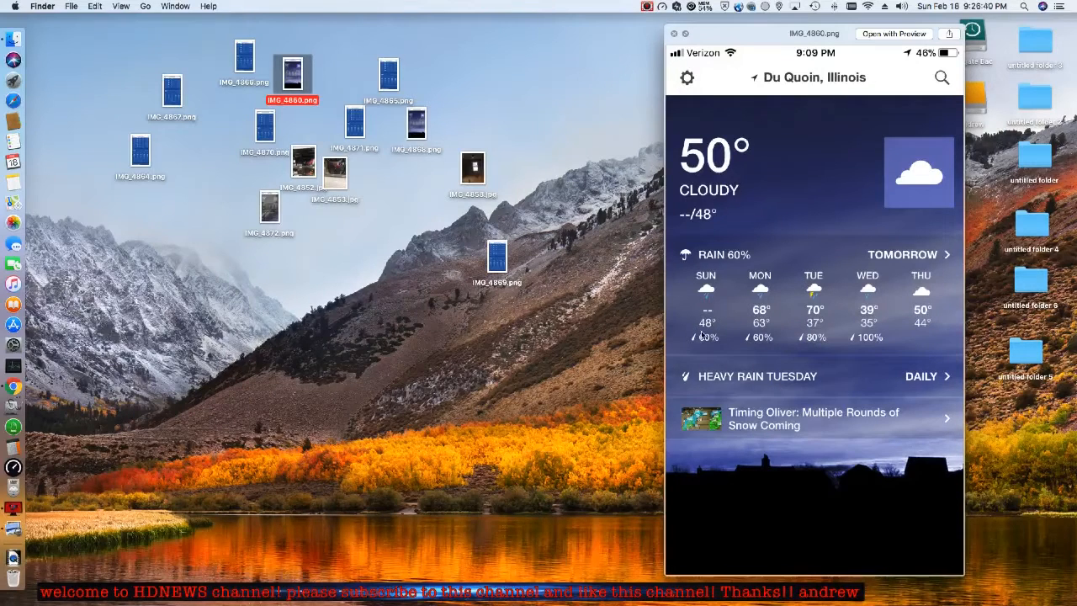
{"action": "mouse_move", "coordinate": [747, 364]}
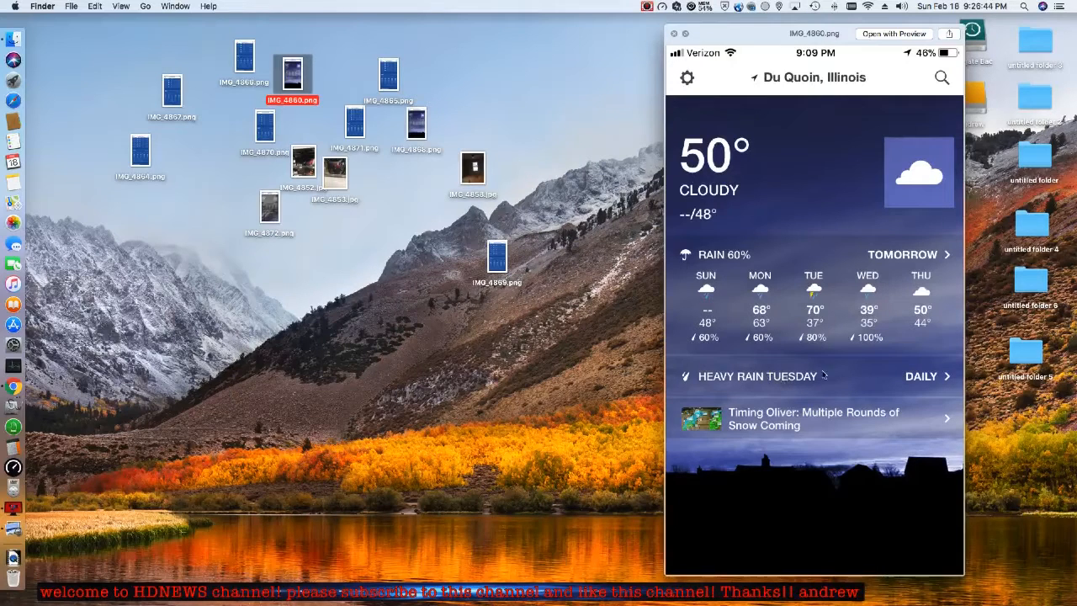
{"action": "mouse_move", "coordinate": [794, 396]}
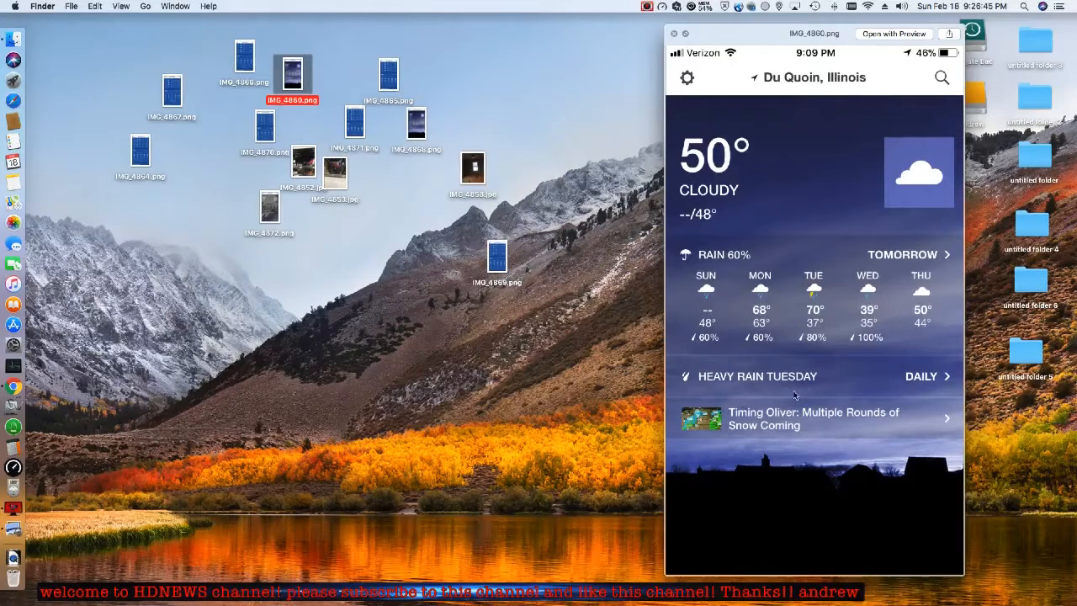
- Close the Du Quoin 50° cloudy current-conditions preview, leaving the desktop showing
{"action": "left_click", "coordinate": [673, 33]}
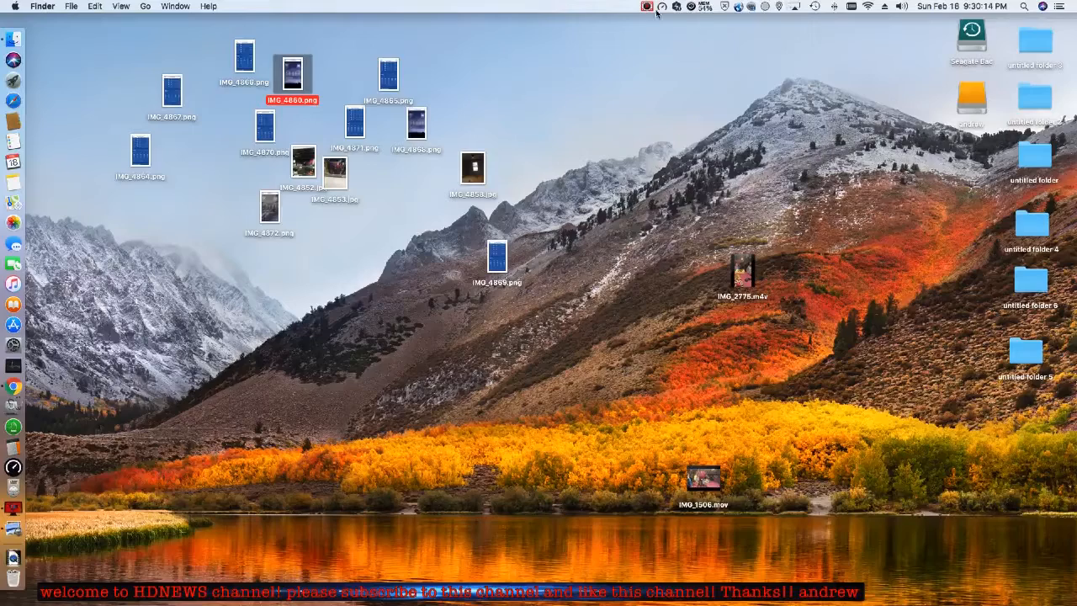
- Show the screen recorder's Stop Record options from the menu bar icon
{"action": "left_click", "coordinate": [647, 6]}
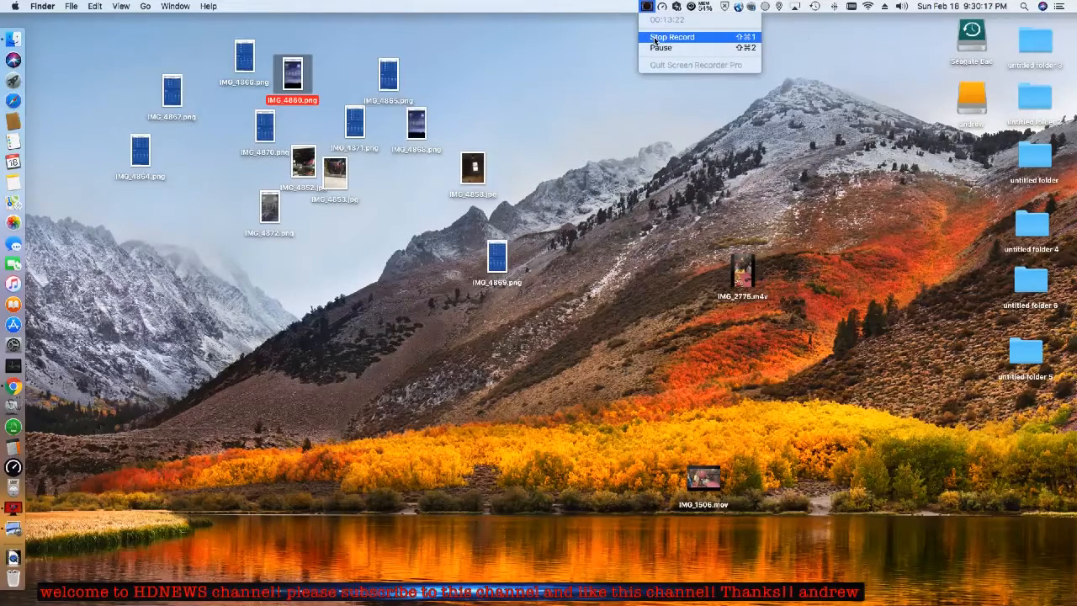